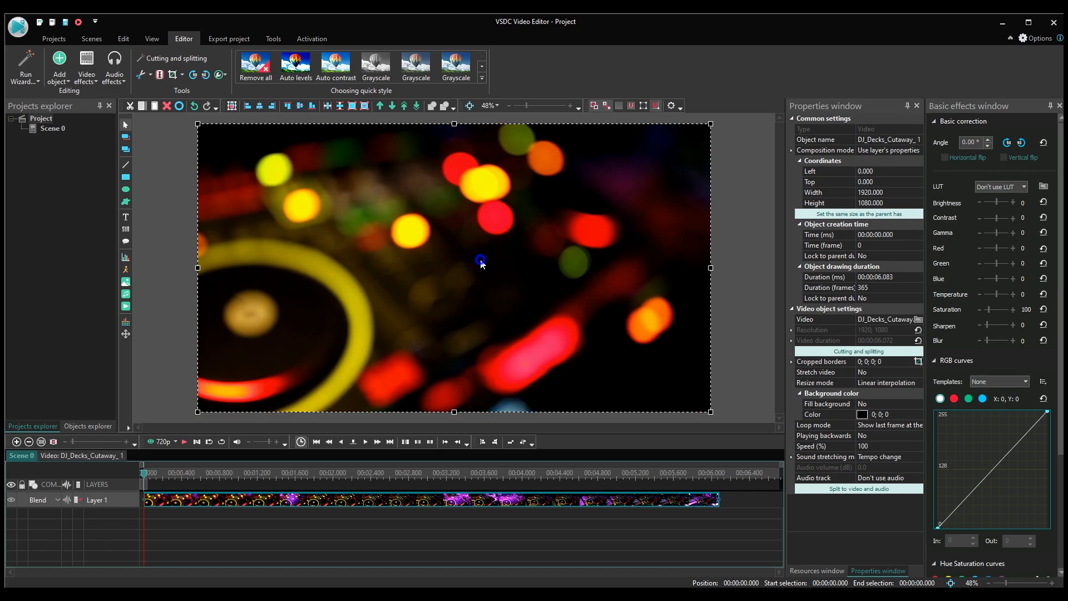
Duplicate the video clip onto a second timeline layer via its context menu.
right_click(481, 260)
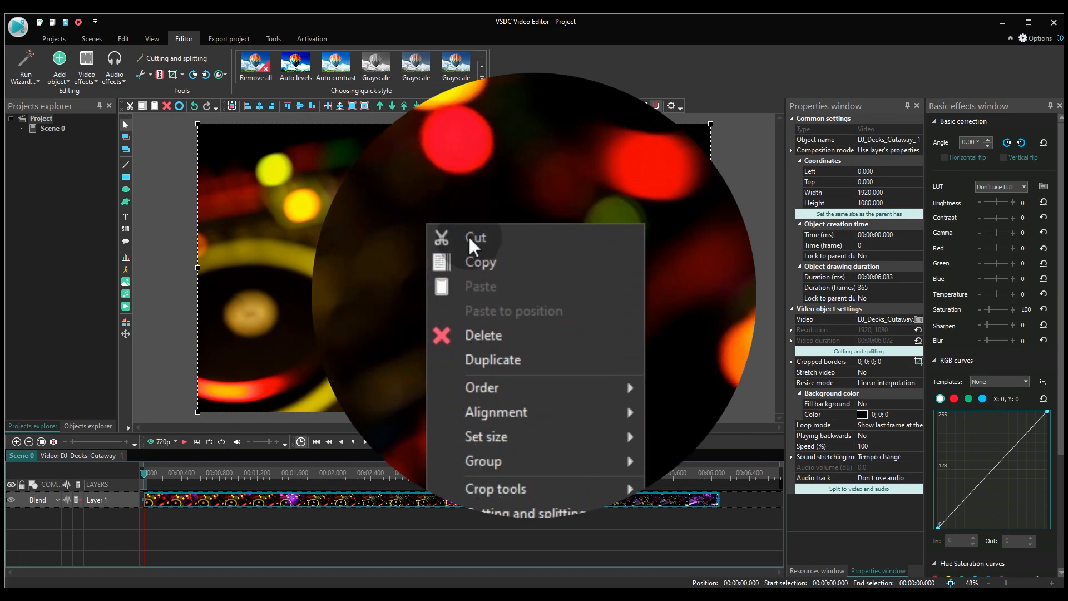
click(491, 361)
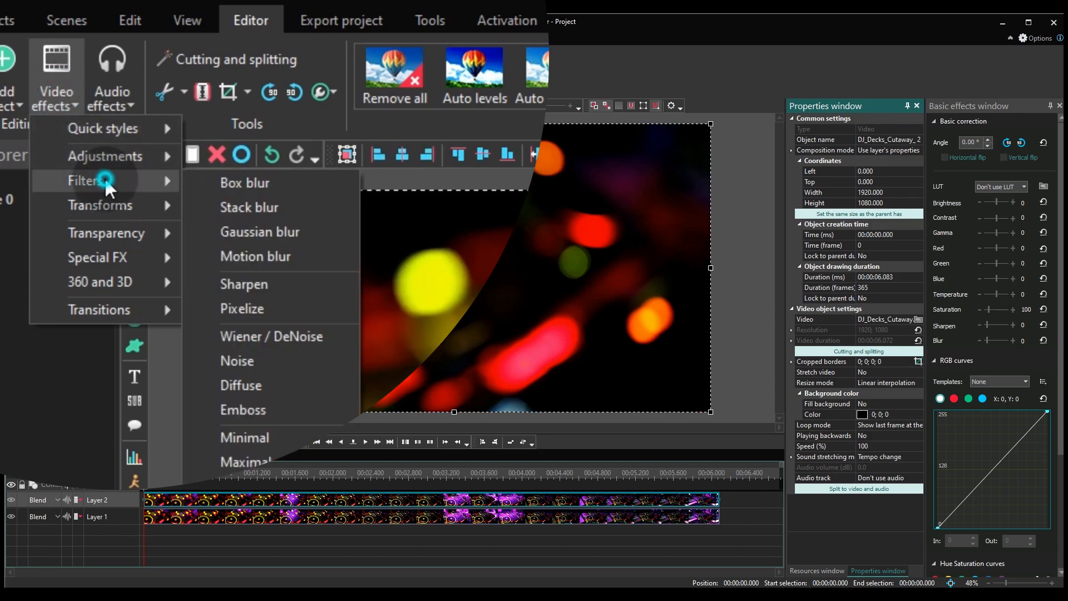
mouse_move(309, 204)
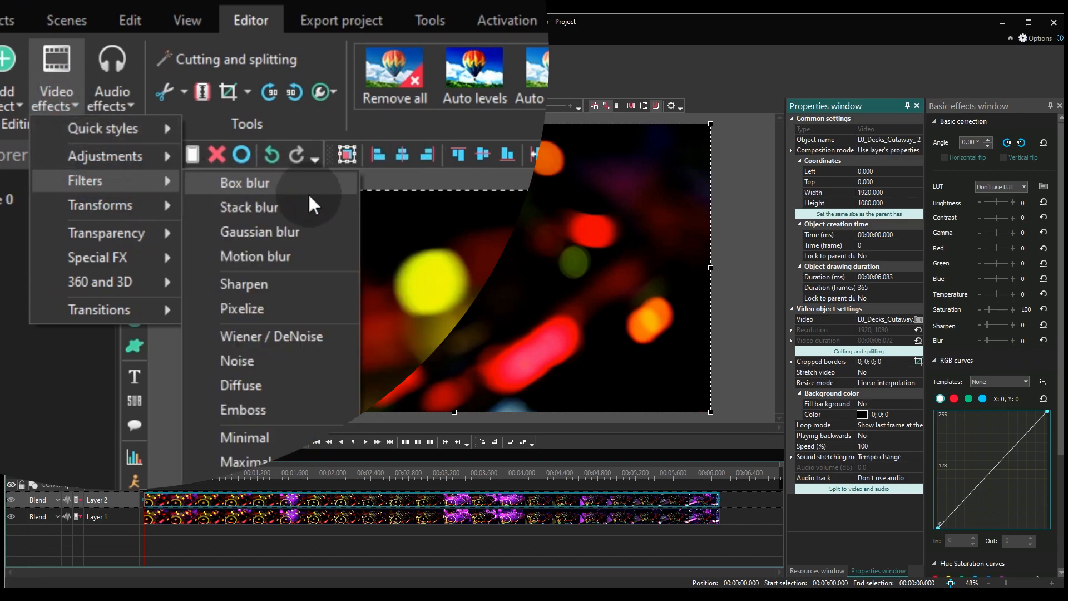
mouse_move(221, 270)
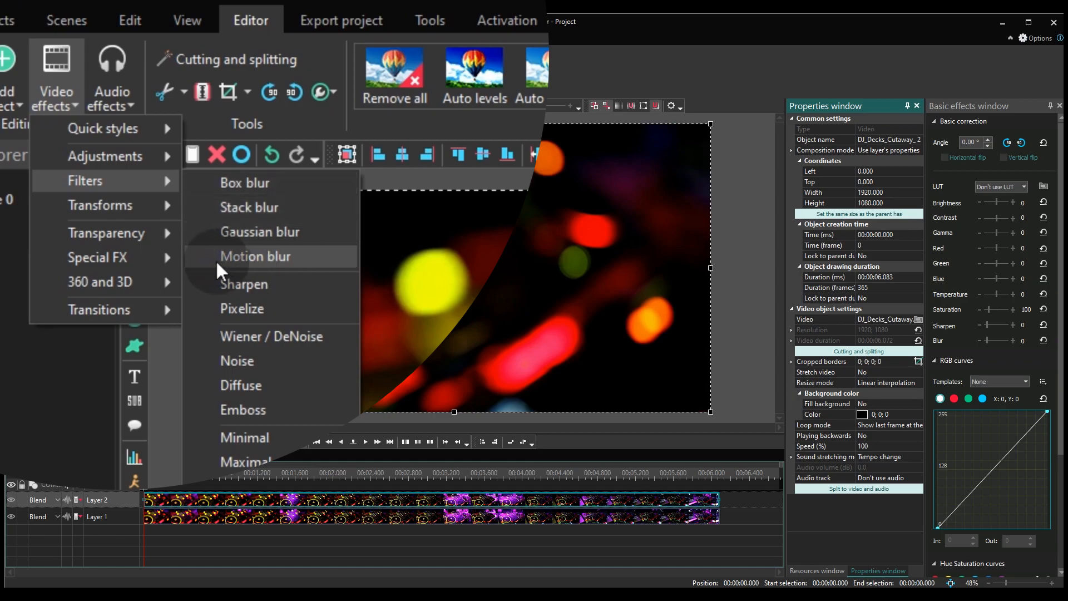
mouse_move(231, 271)
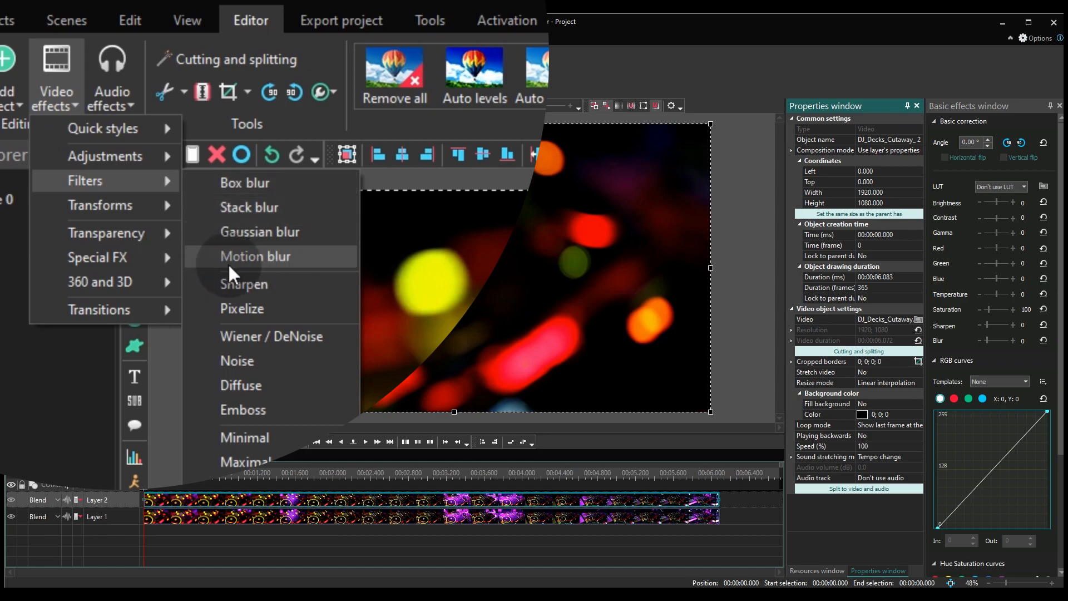
mouse_move(263, 268)
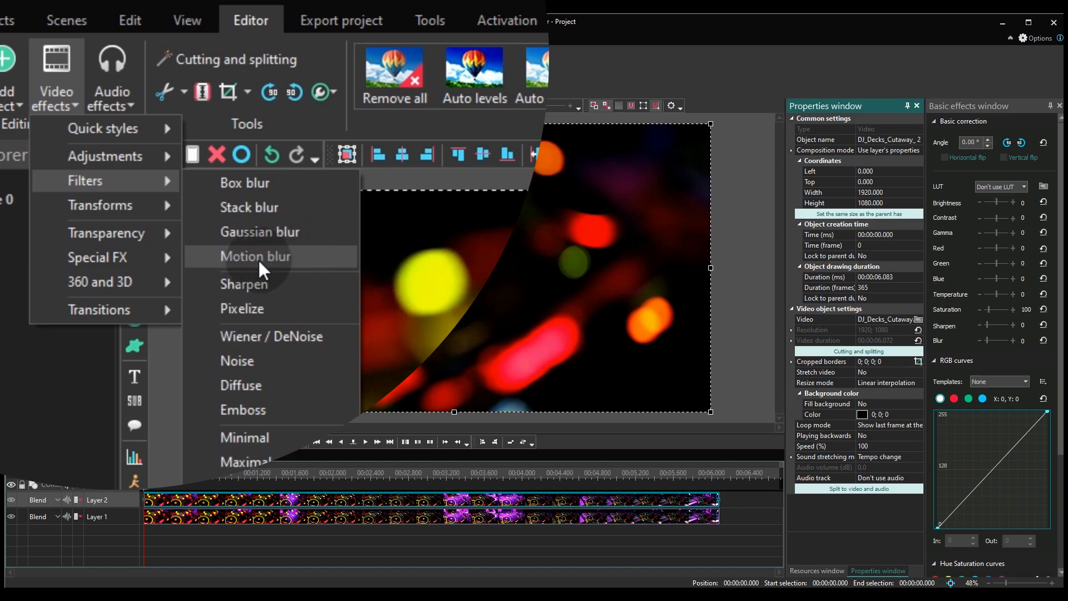
mouse_move(296, 268)
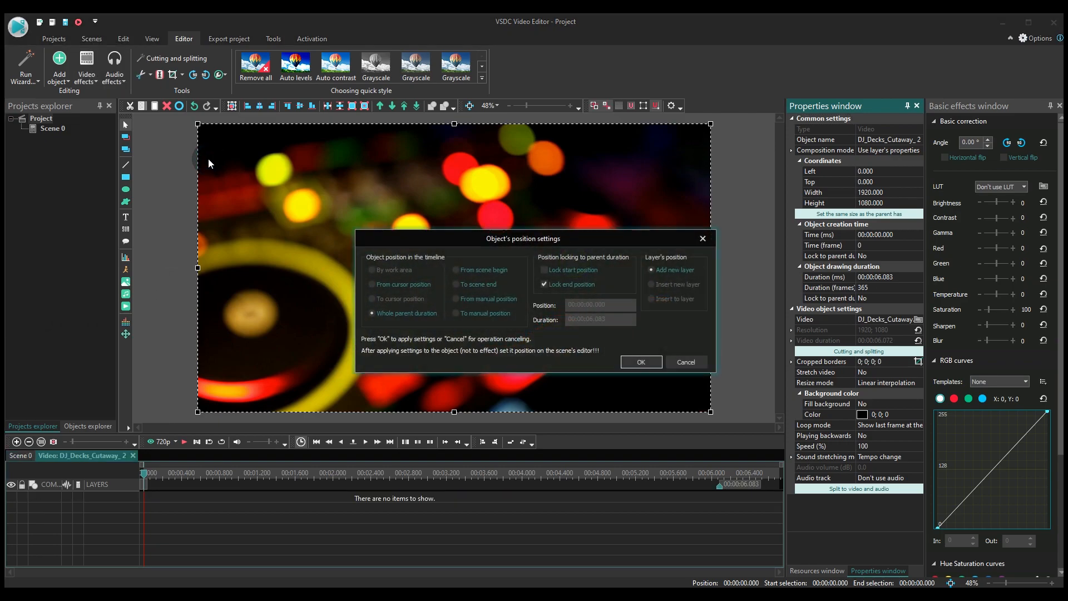
Apply the motion blur over the whole parent duration, keeping distance 10.
click(640, 362)
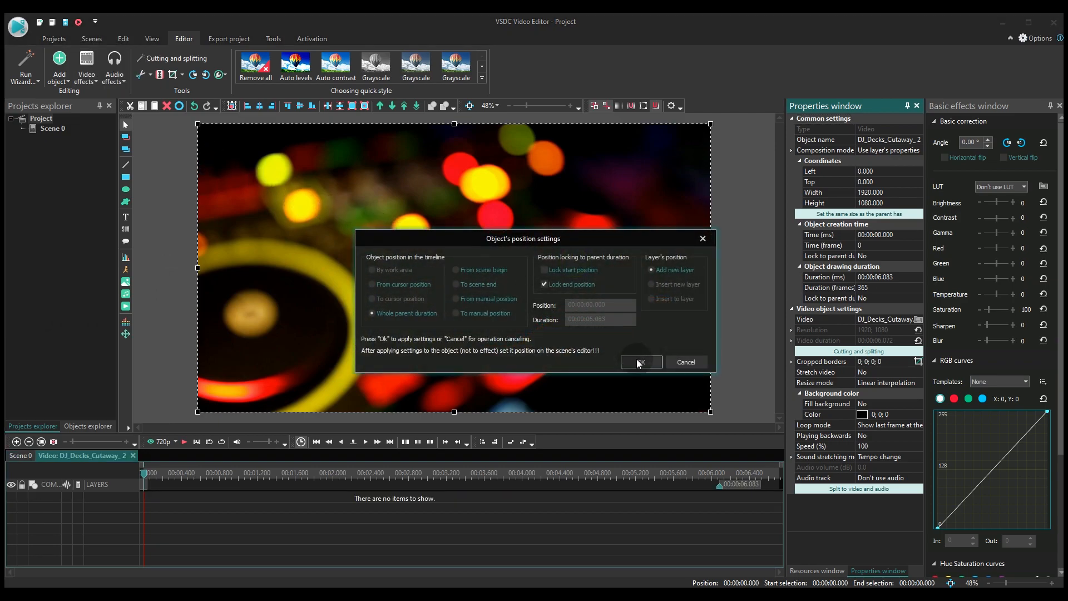
click(639, 361)
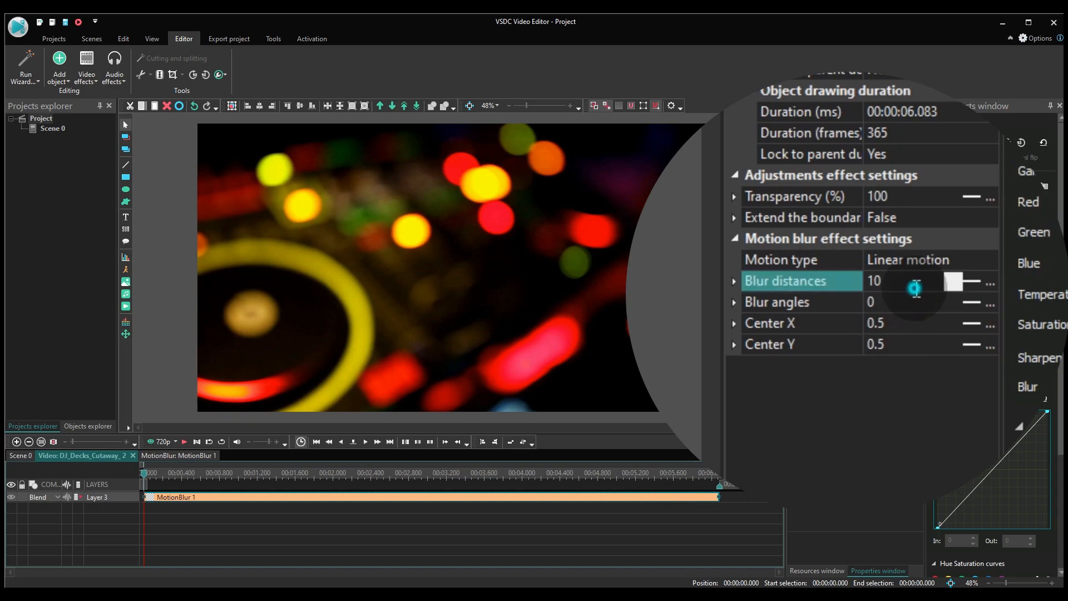
Raise the motion blur distance so the footage smears, then move to the blur angle value.
click(874, 280)
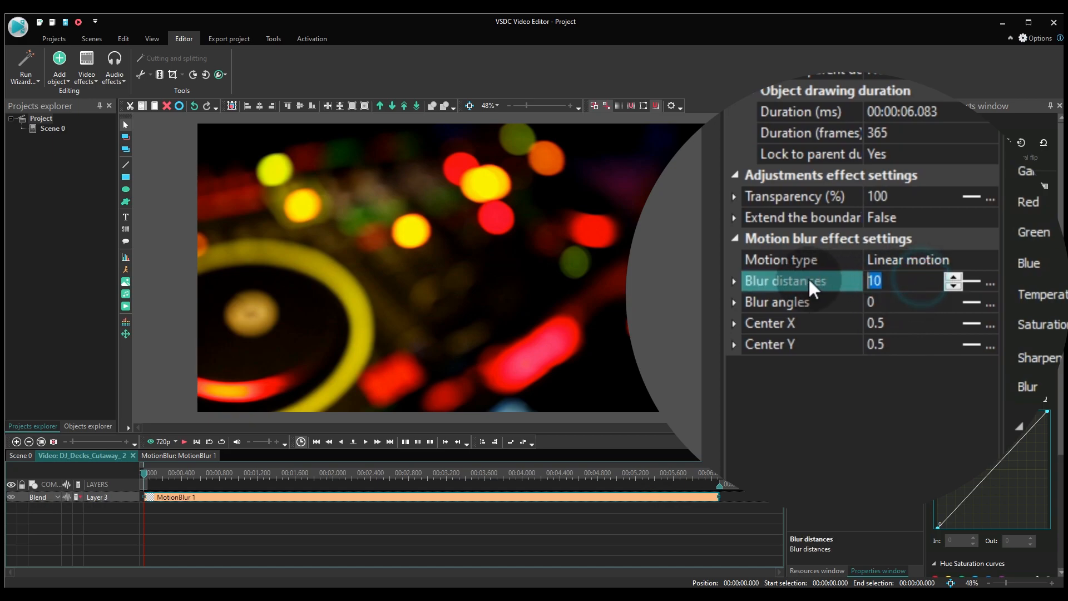
text(100)
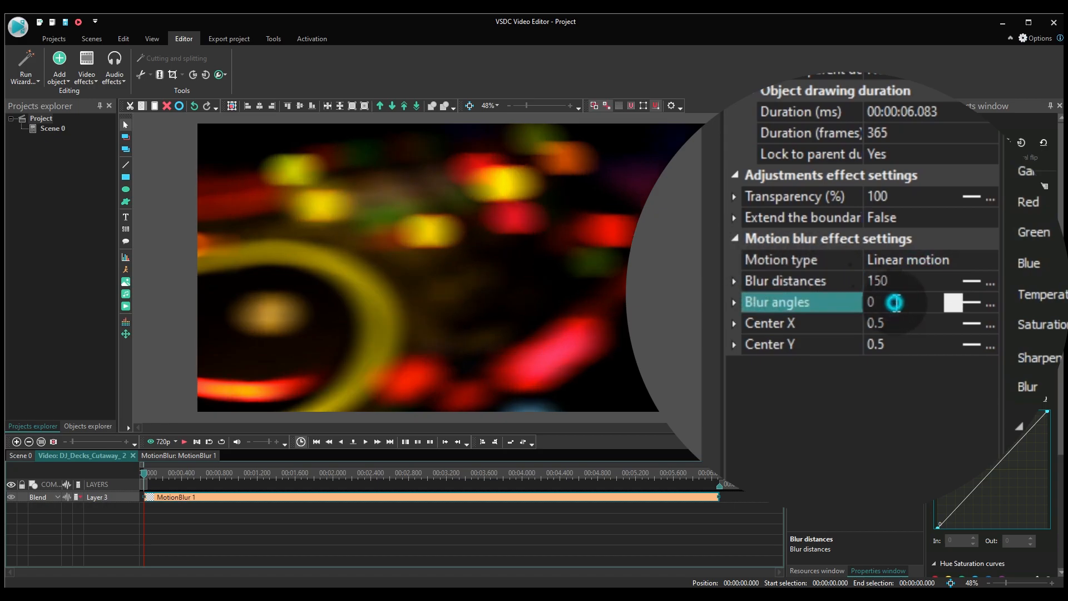
click(884, 303)
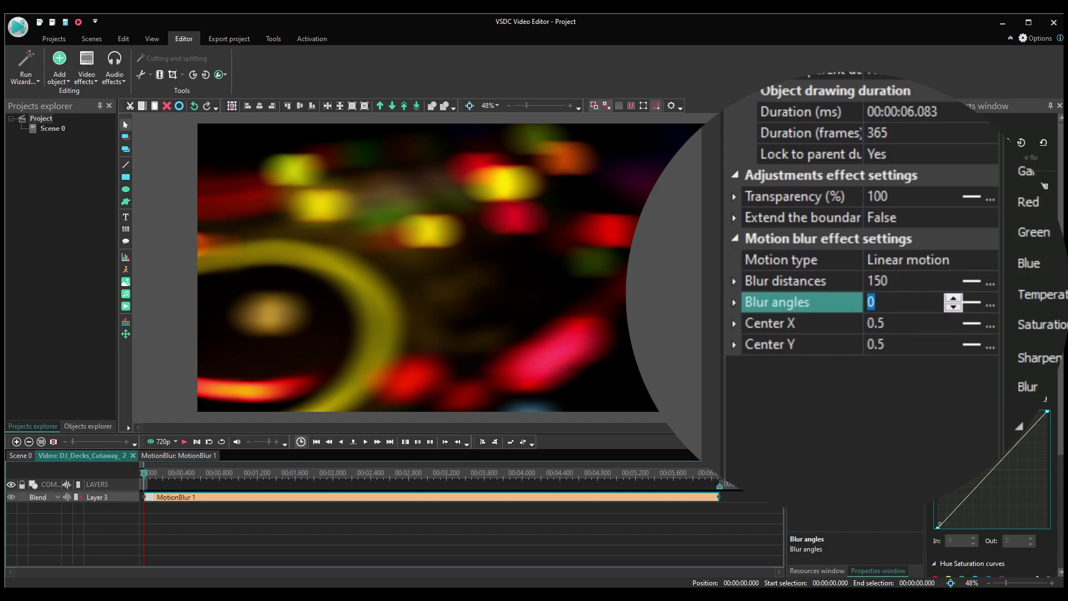